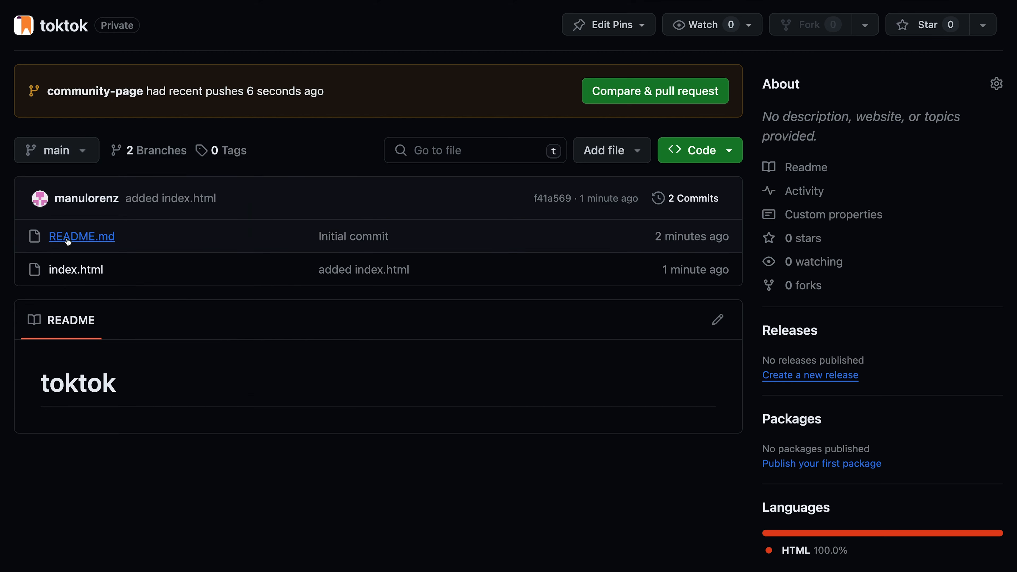
View the repository README, then list the remote branches with git branch -r.
left_click(690, 150)
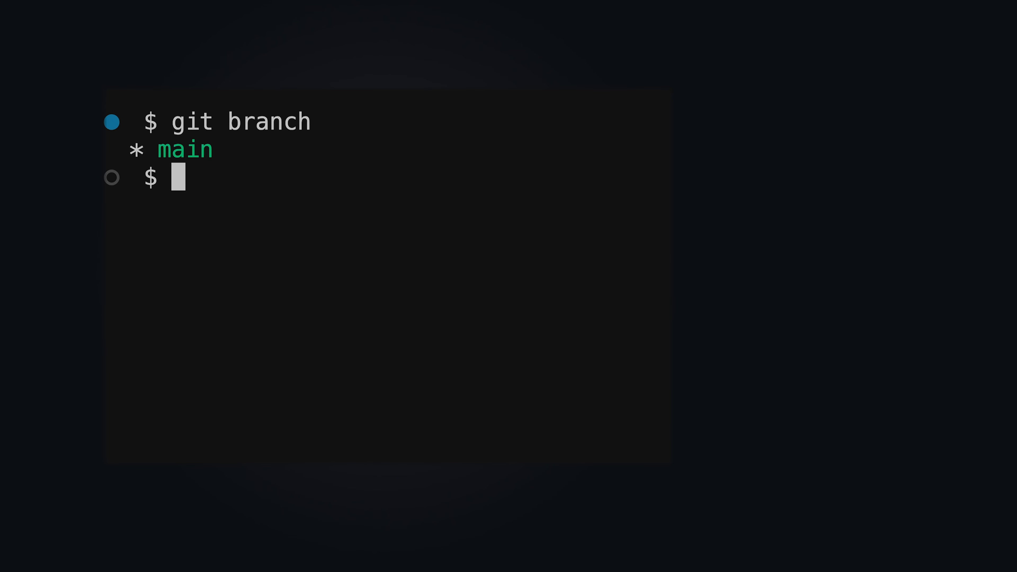
type("git branch -")
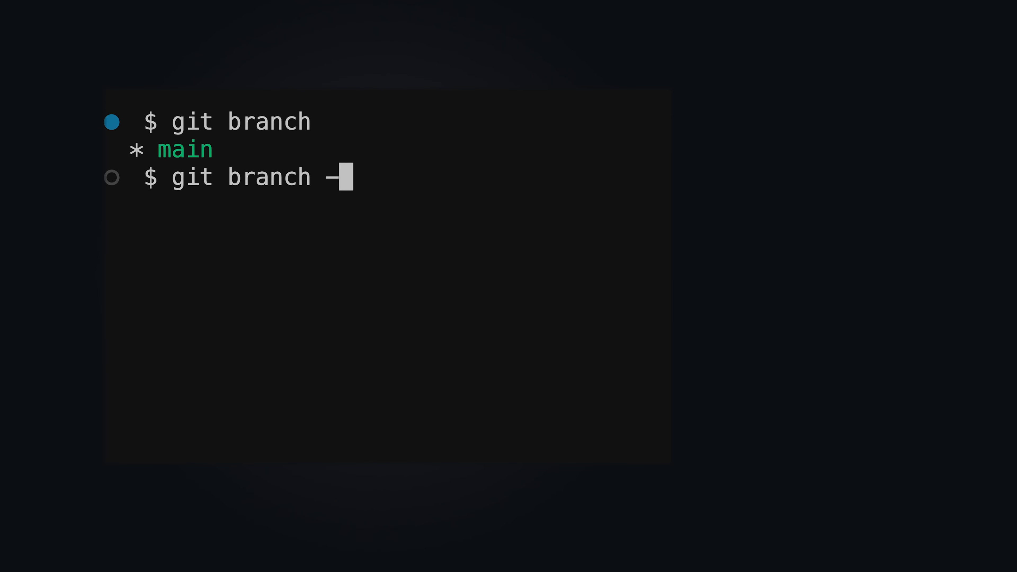
type("r")
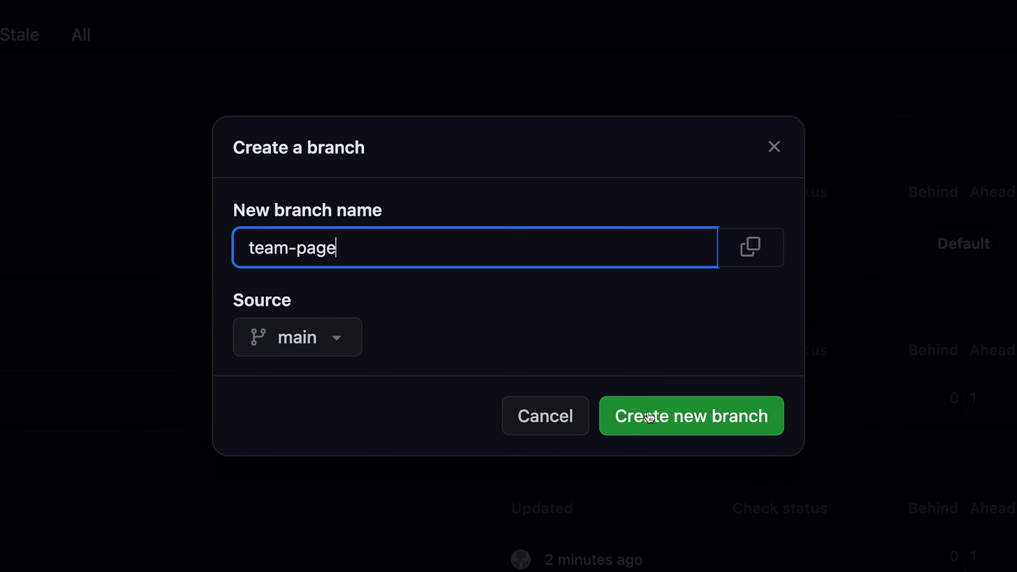
Create the team-page branch from main in GitHub's new-branch dialog.
left_click(690, 416)
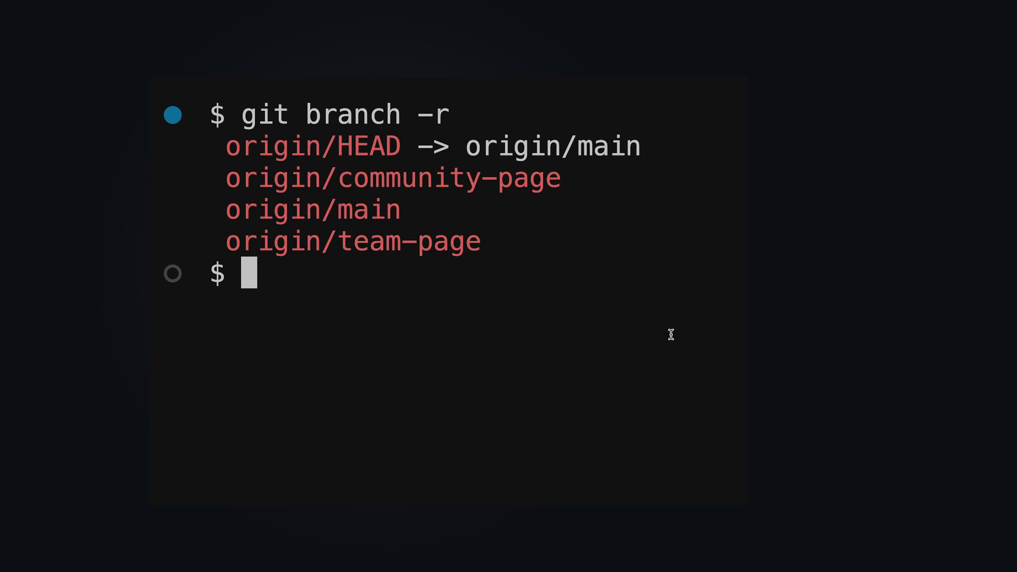
Create local community-page tracking origin/community-page, then check it out.
type("git branch --track")
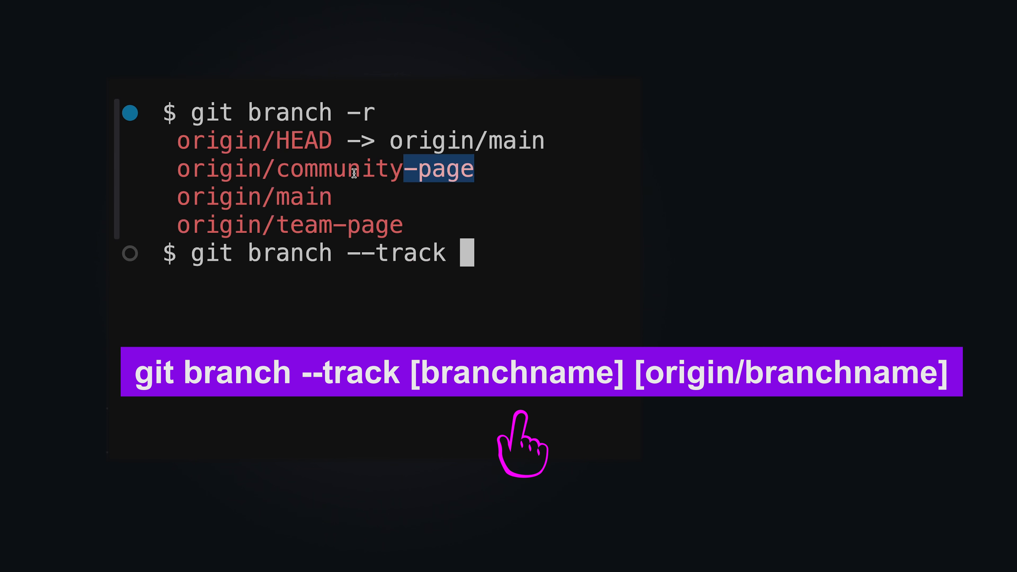
double_click(339, 169)
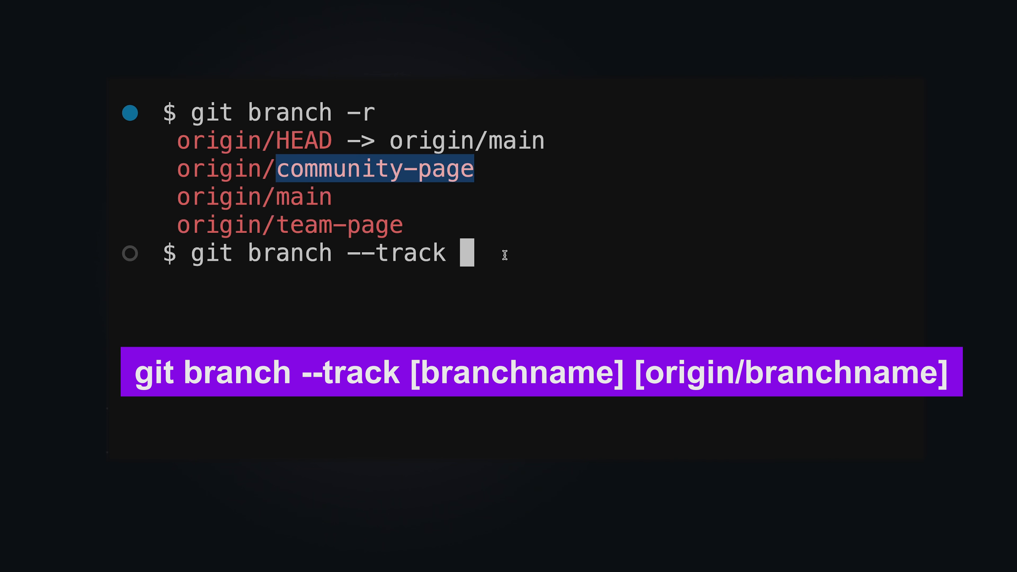
type("community-page")
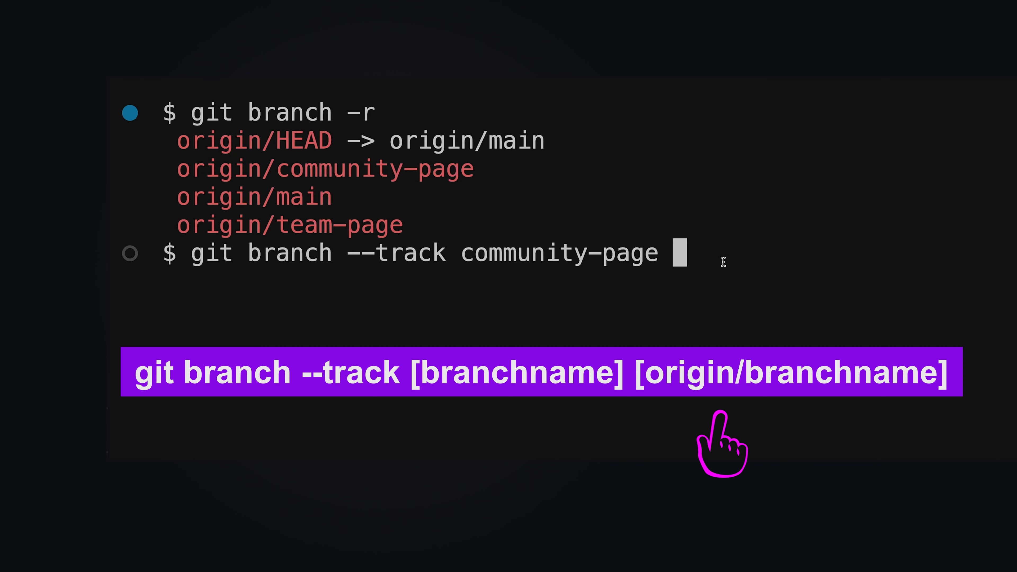
type("origin/community-page")
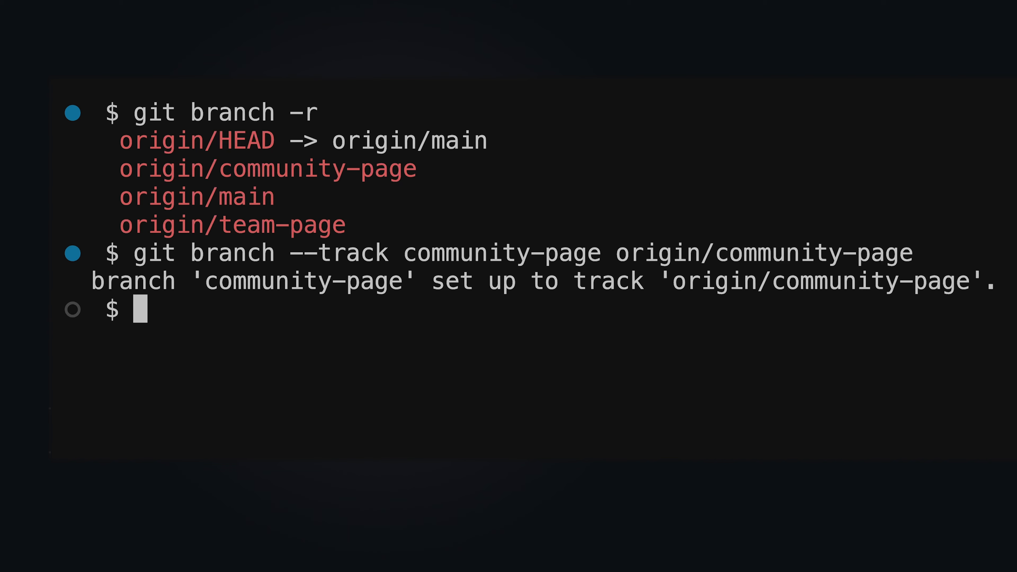
type("git checkout community-page")
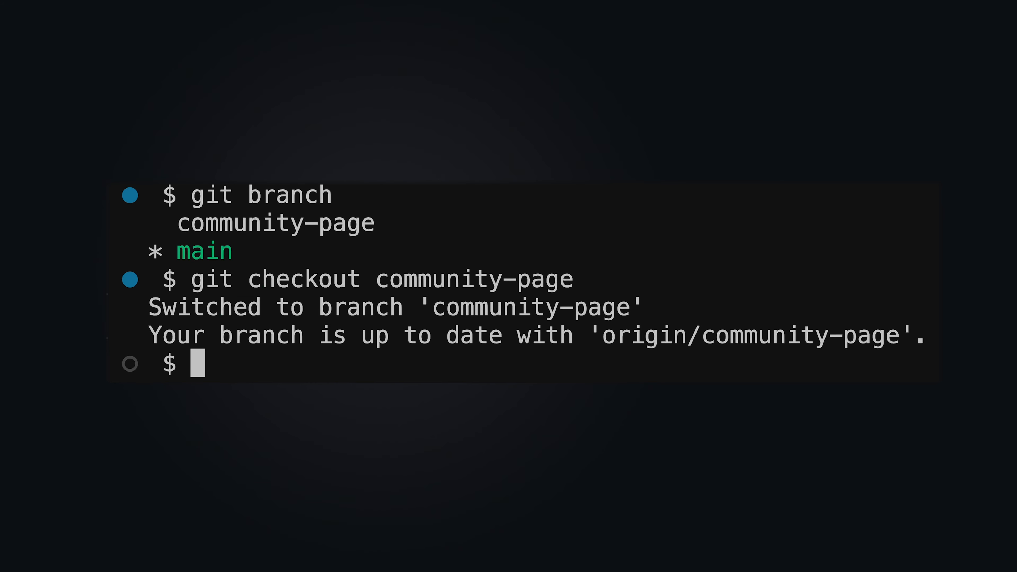
Pull the latest remote changes into community-page with git pull.
type("git pull")
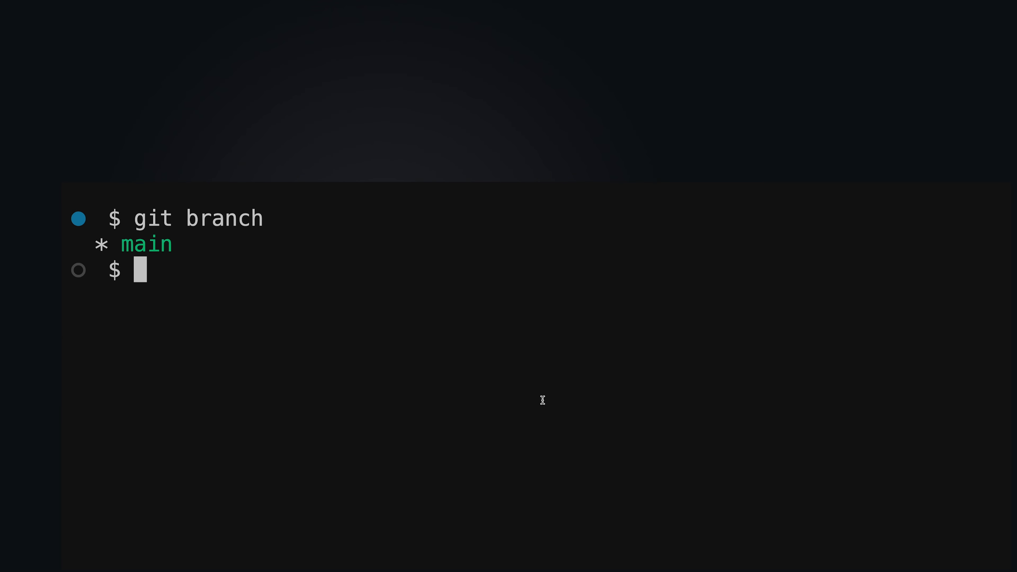
Push main upstream to origin, then write the commit message noting styles.css was added.
type("git push")
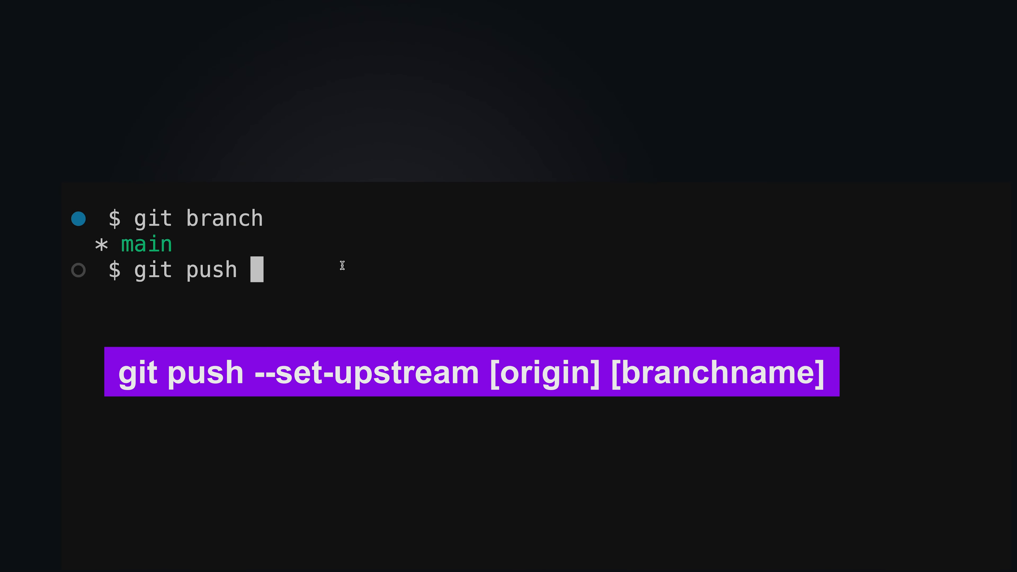
type("--set-upstr")
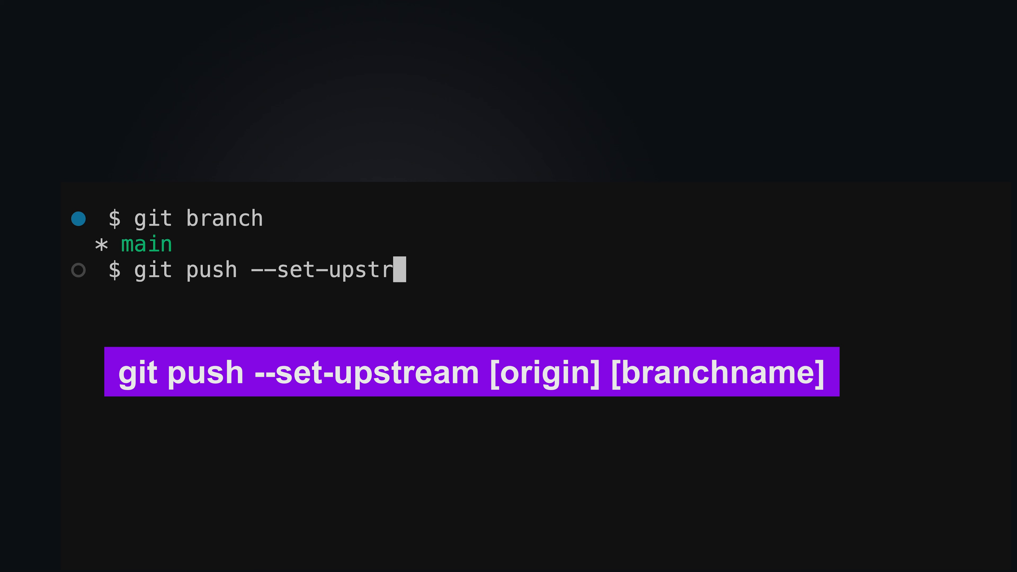
type("eam")
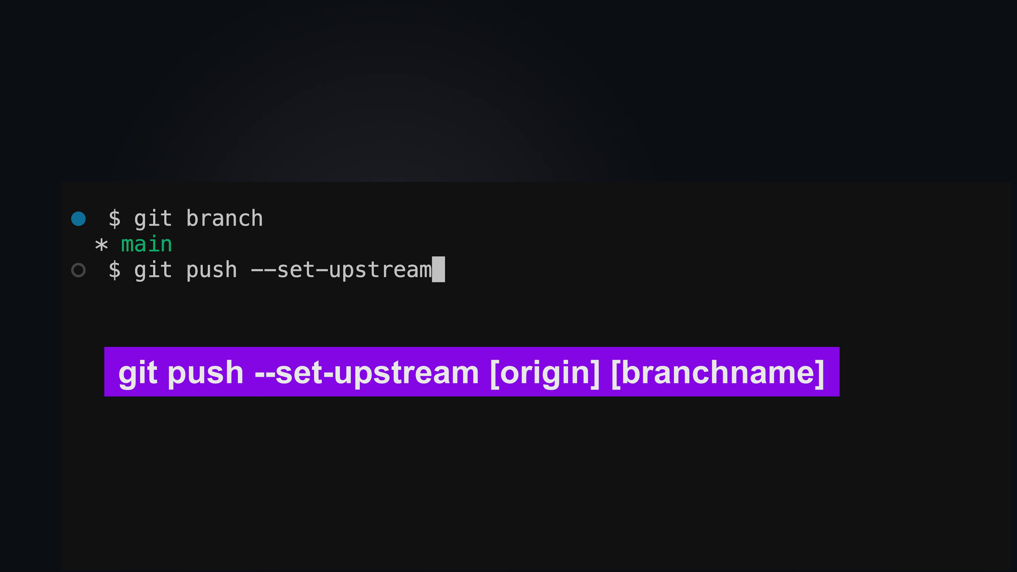
type("origin")
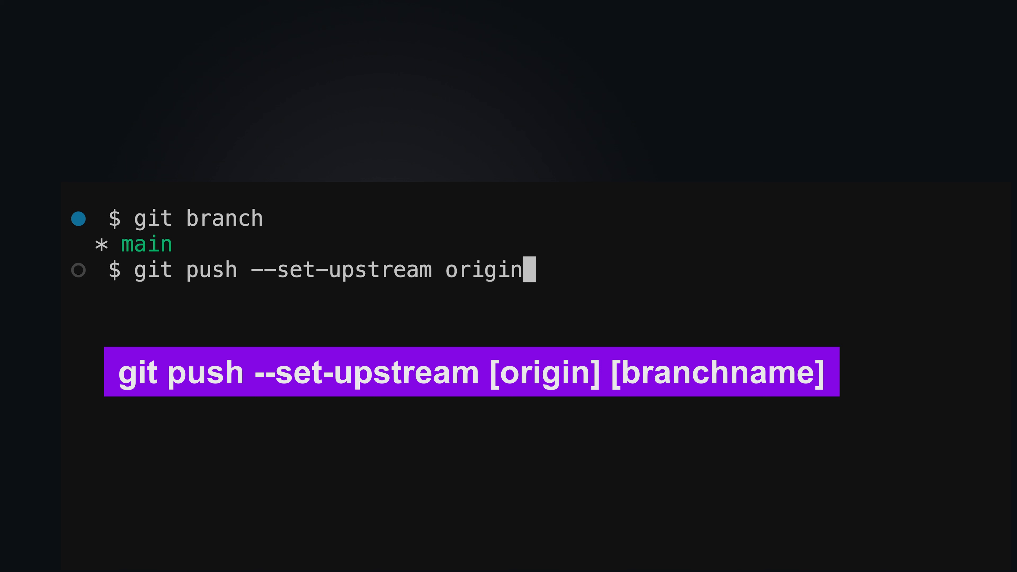
type("main")
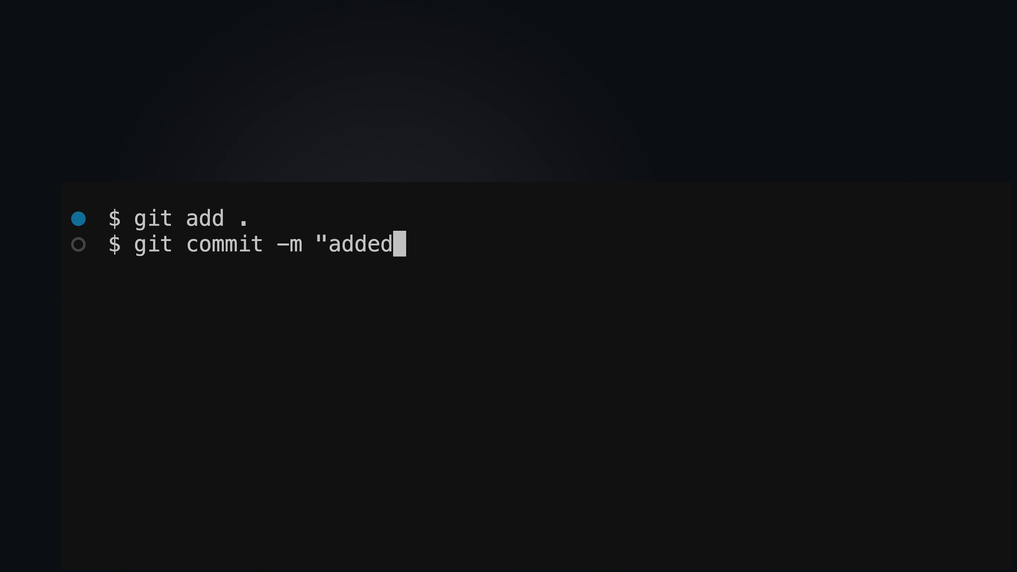
type("styles.css")
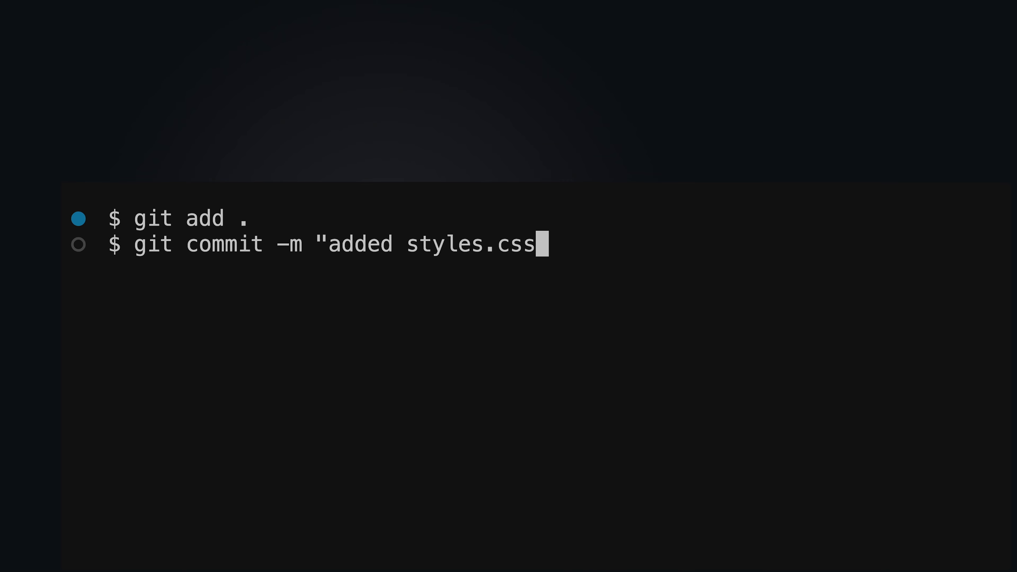